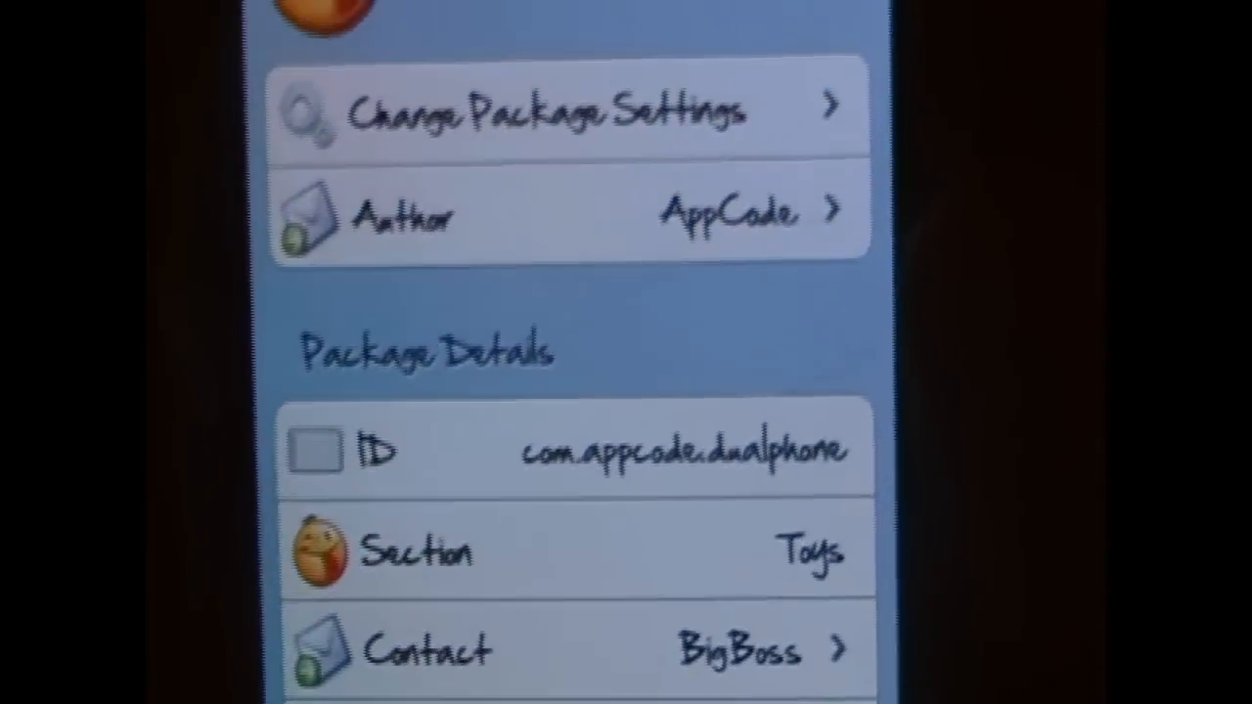
pyautogui.scroll(3)
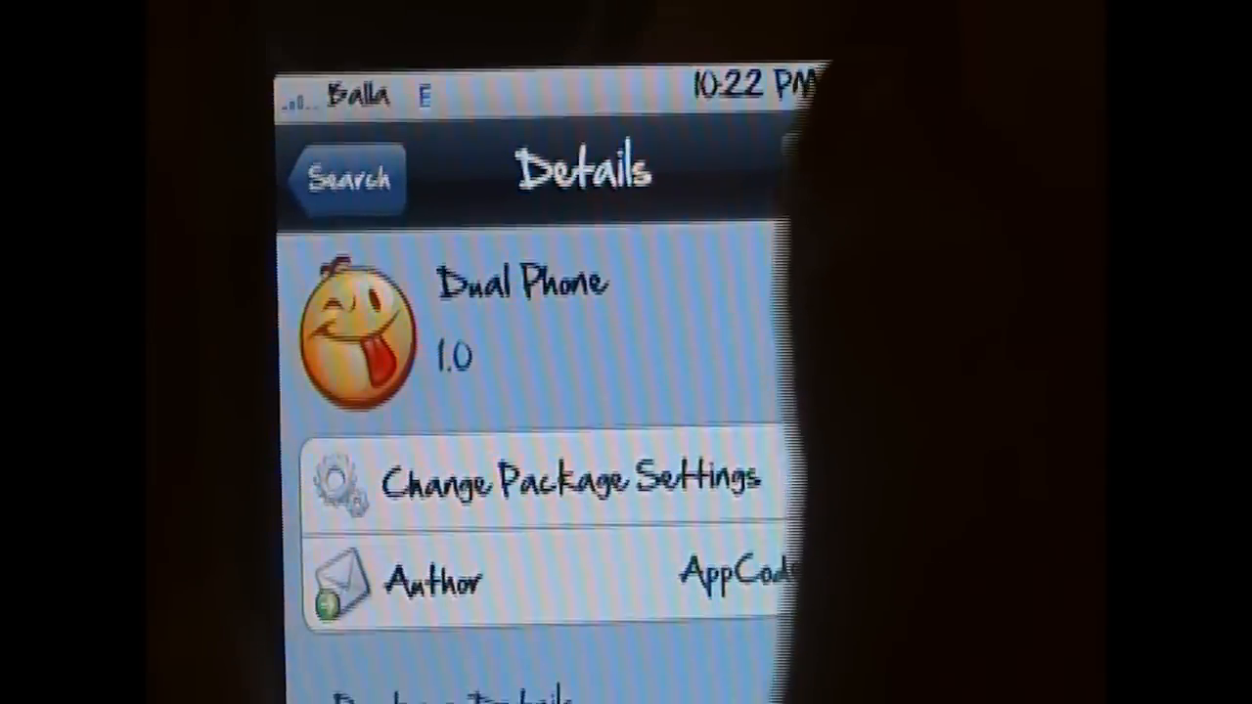